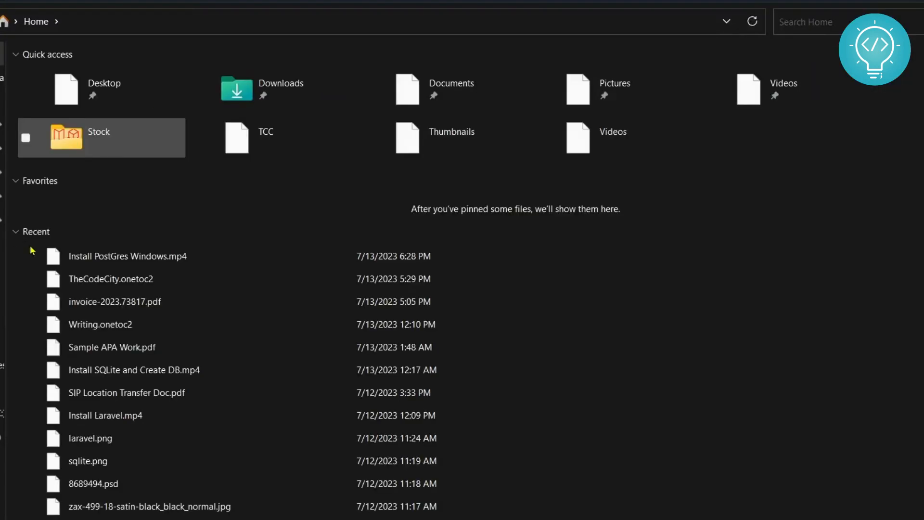
- Browse to C:\Program Files\PostgreSQL\15\data in File Explorer
click(60, 383)
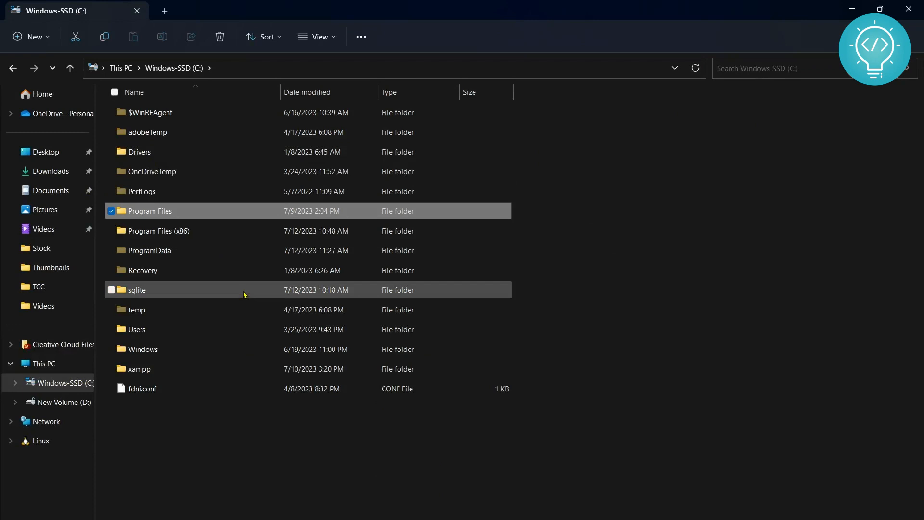
double_click(150, 211)
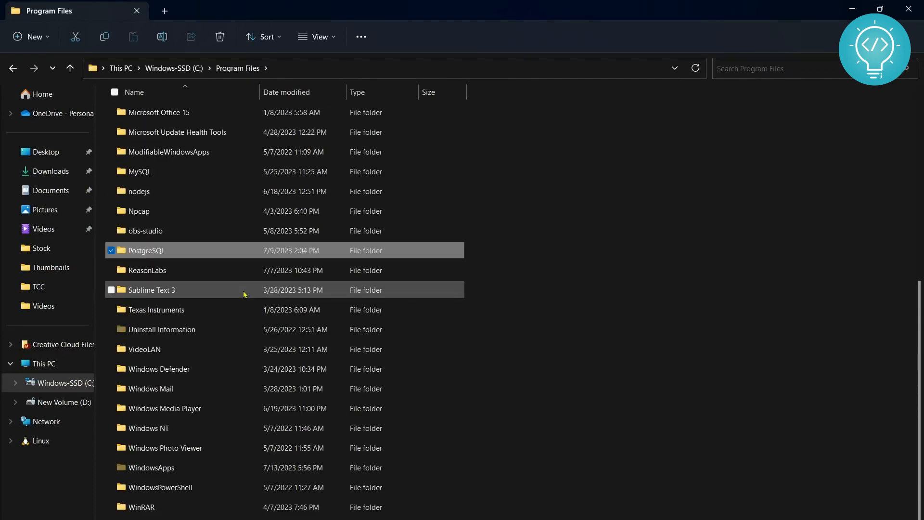
double_click(145, 250)
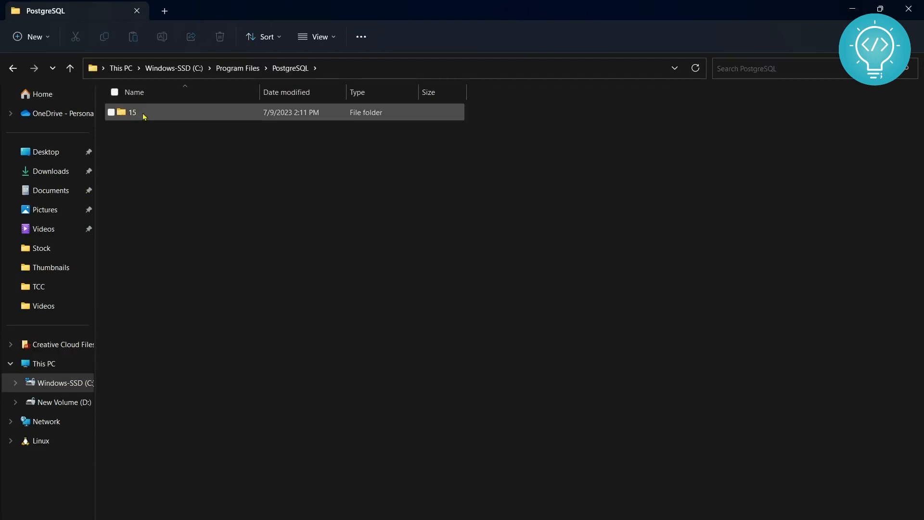
click(133, 112)
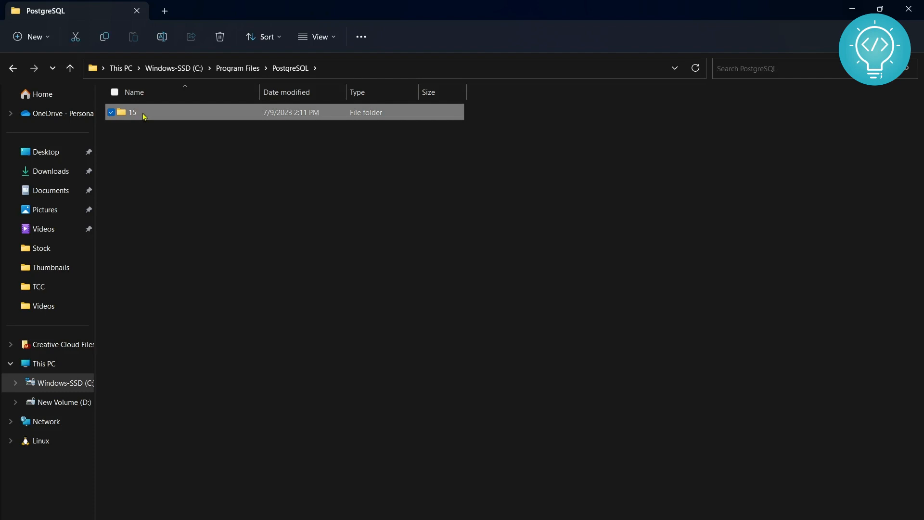
mouse_move(191, 144)
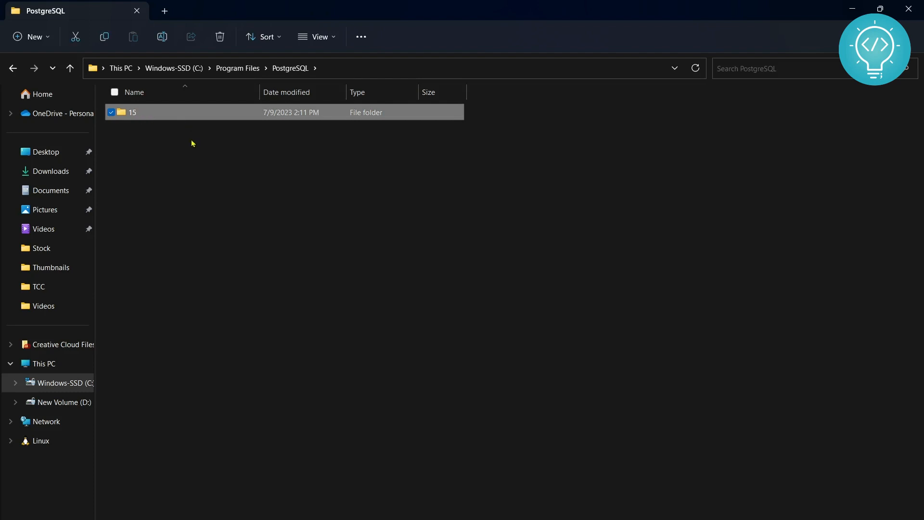
double_click(134, 112)
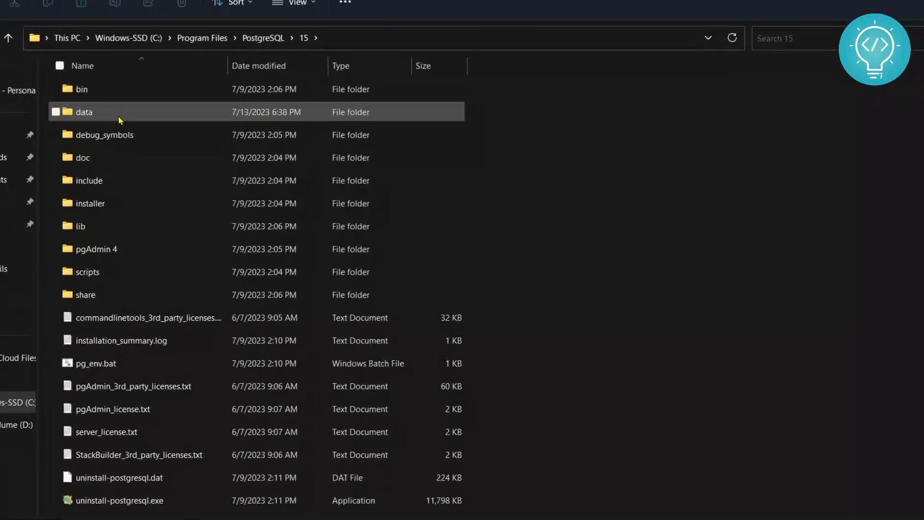
double_click(84, 111)
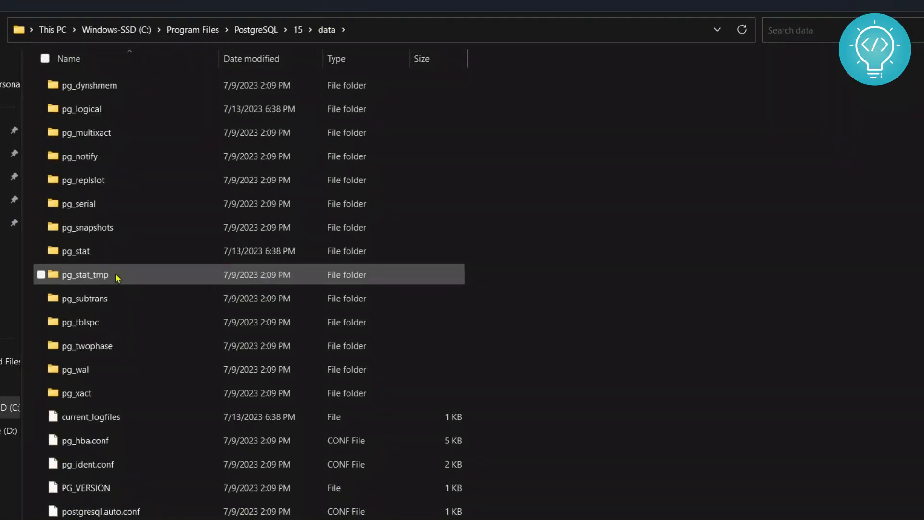
- Duplicate pg_hba.conf as 'pg_hba - Copy.conf' and open the original in Notepad
click(85, 438)
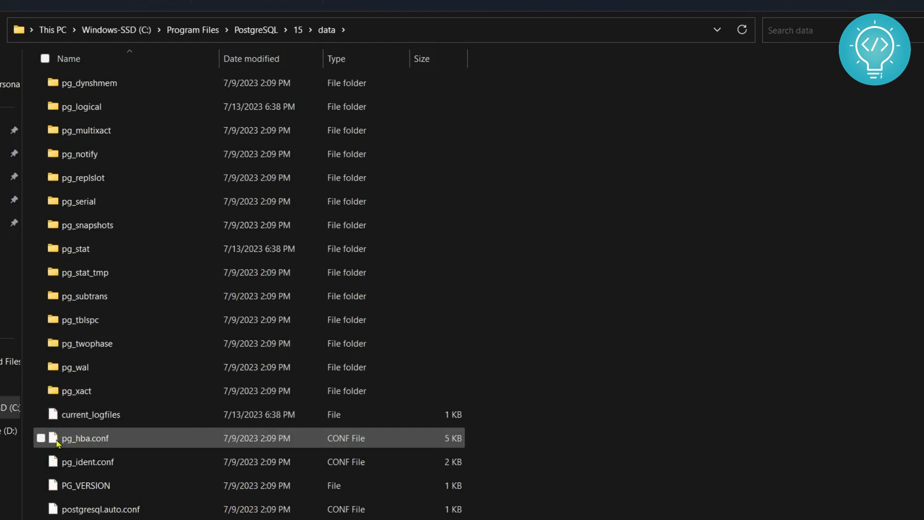
mouse_move(129, 446)
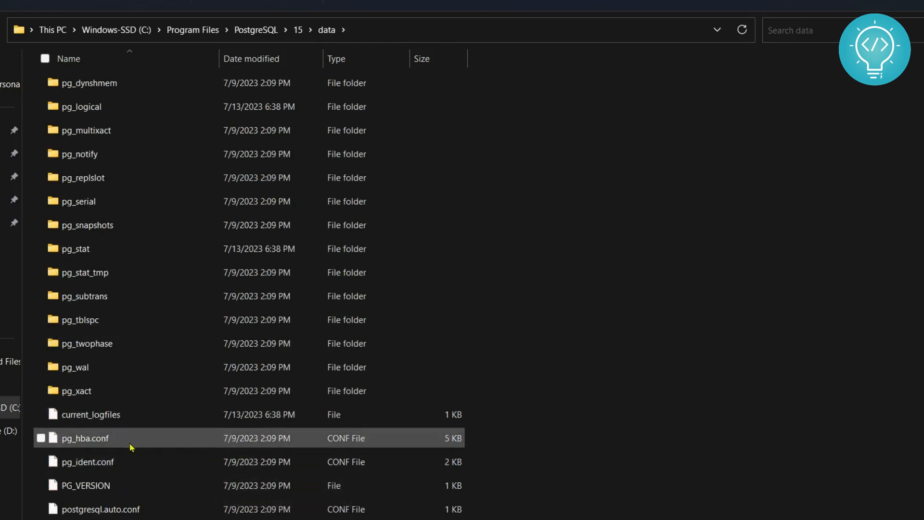
click(41, 438)
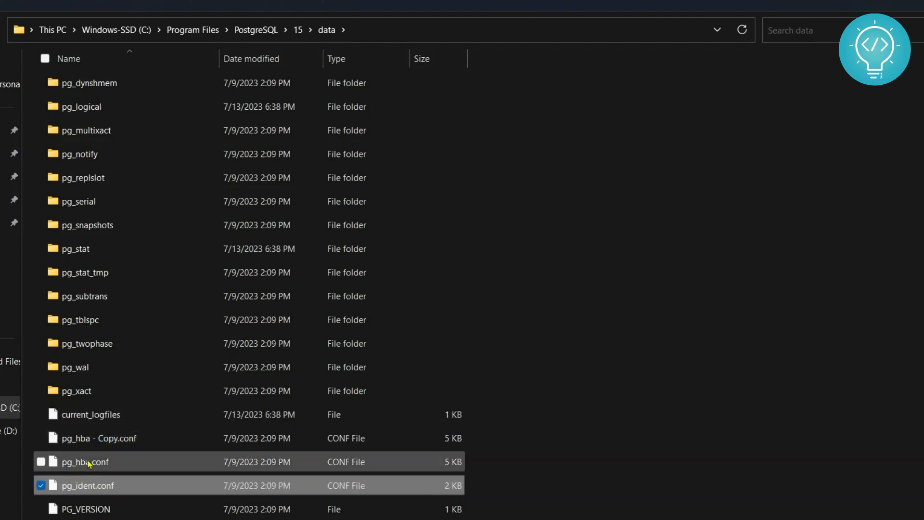
right_click(84, 462)
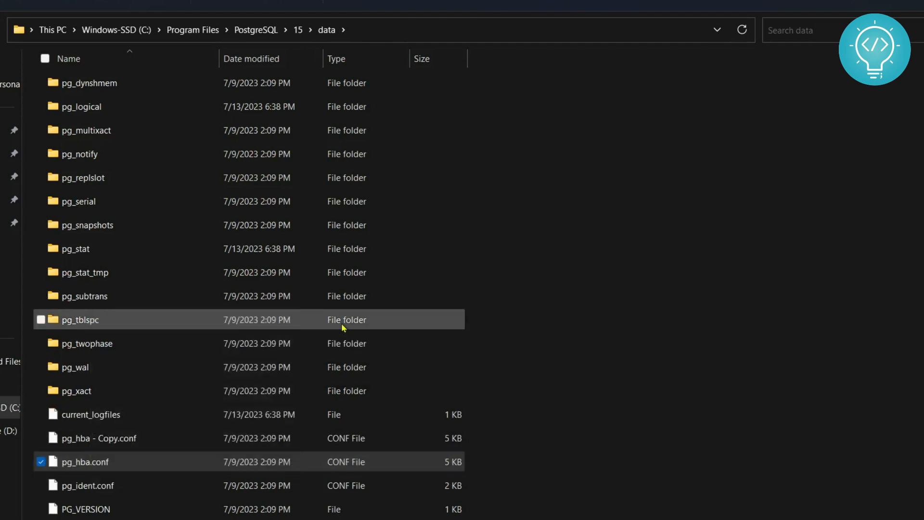
double_click(84, 462)
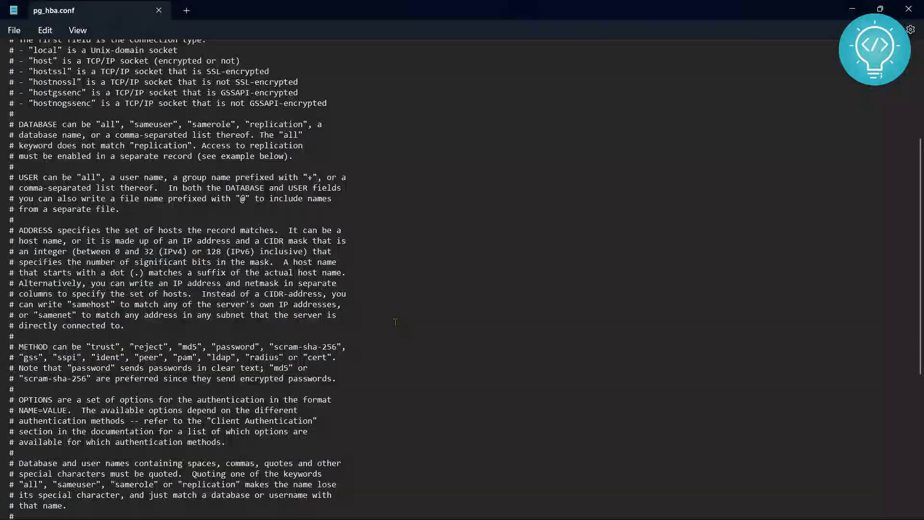
- Replace scram-sha-256 with trust for local connections in pg_hba.conf and save
scroll(down, 3)
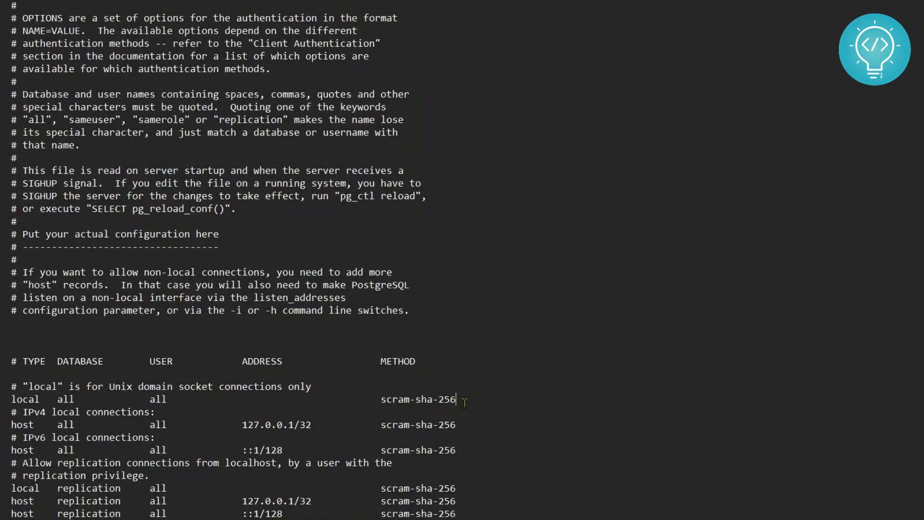
double_click(418, 399)
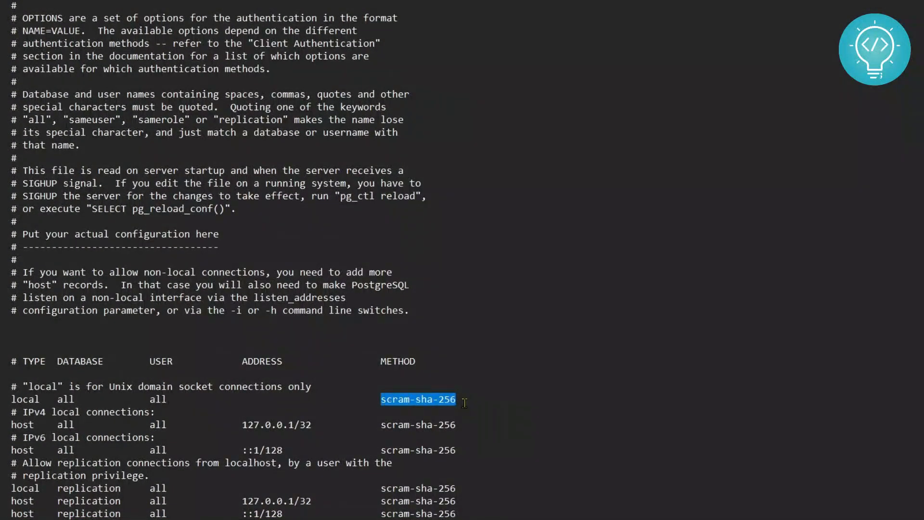
text(trust)
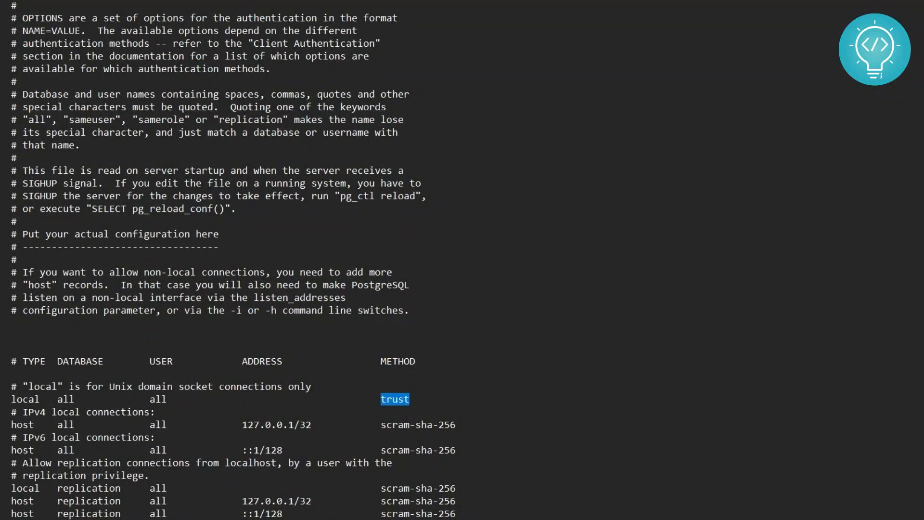
double_click(433, 425)
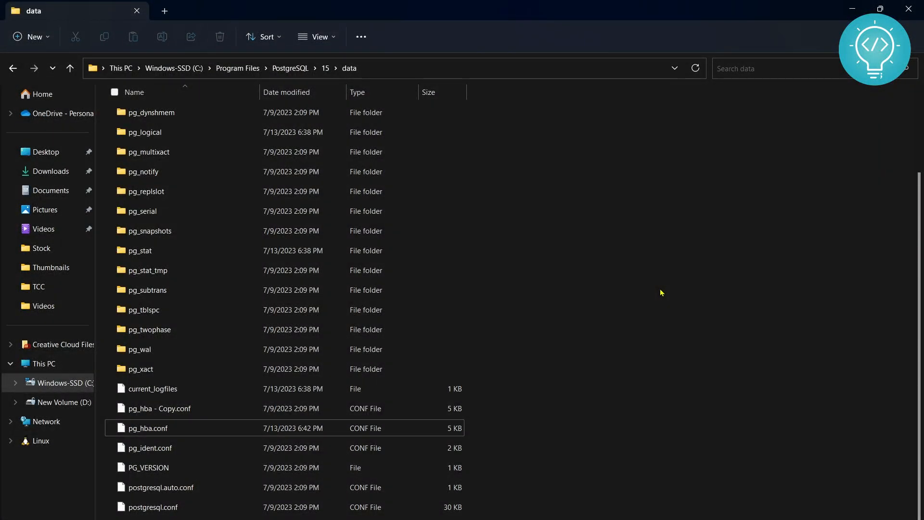
- Open Services and restart the postgresql-x64-15 service
text(services)
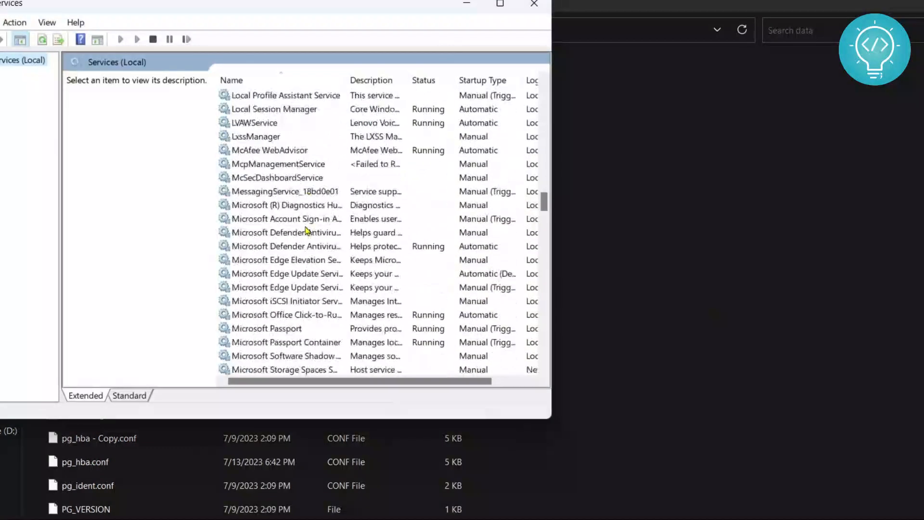
scroll(down, 3)
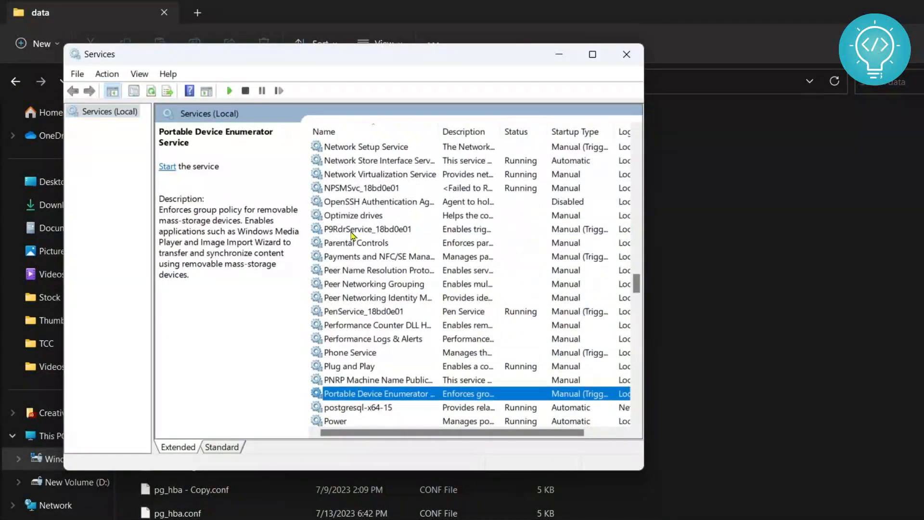
click(358, 407)
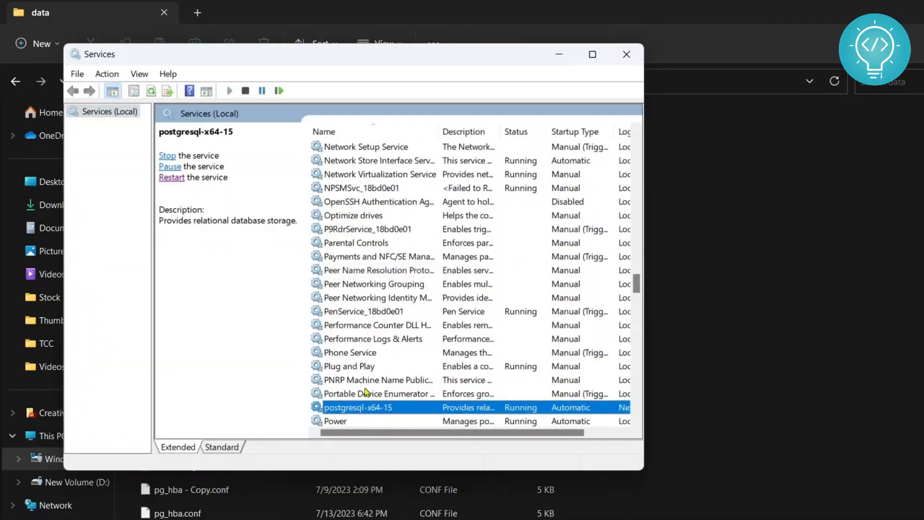
scroll(down, 3)
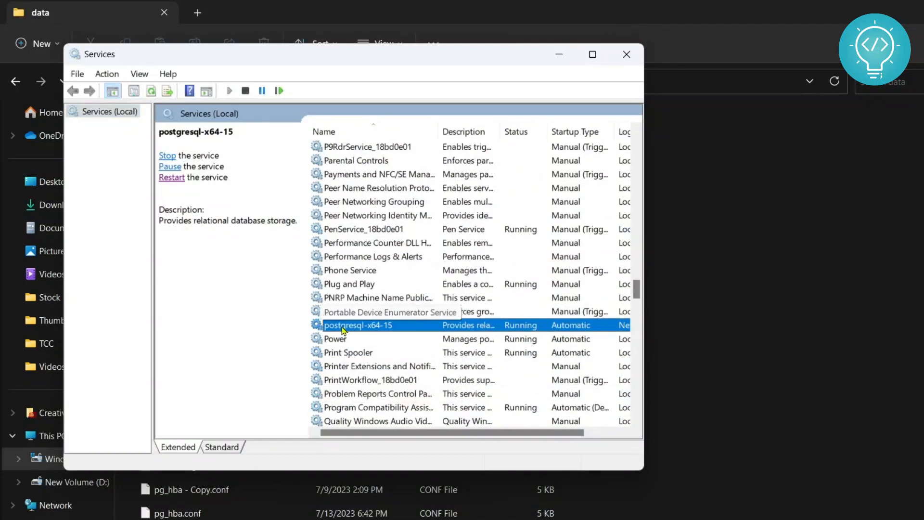
mouse_move(197, 198)
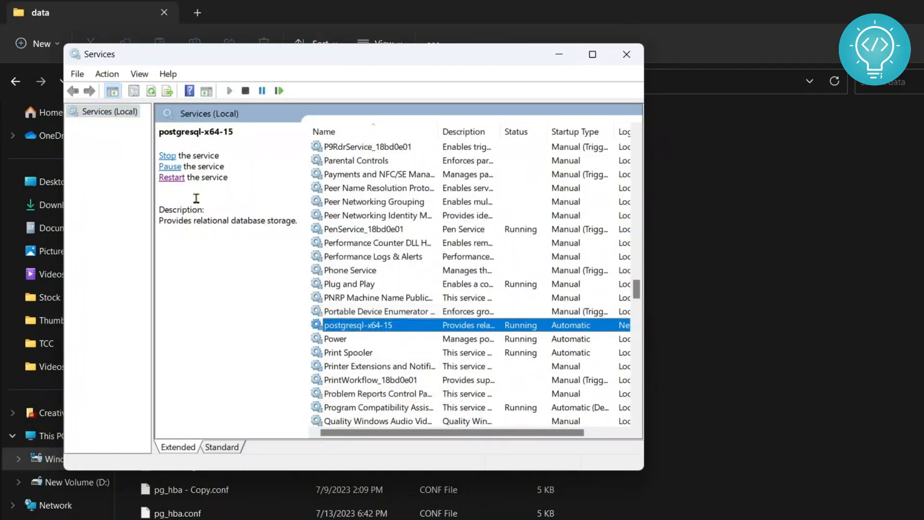
click(167, 156)
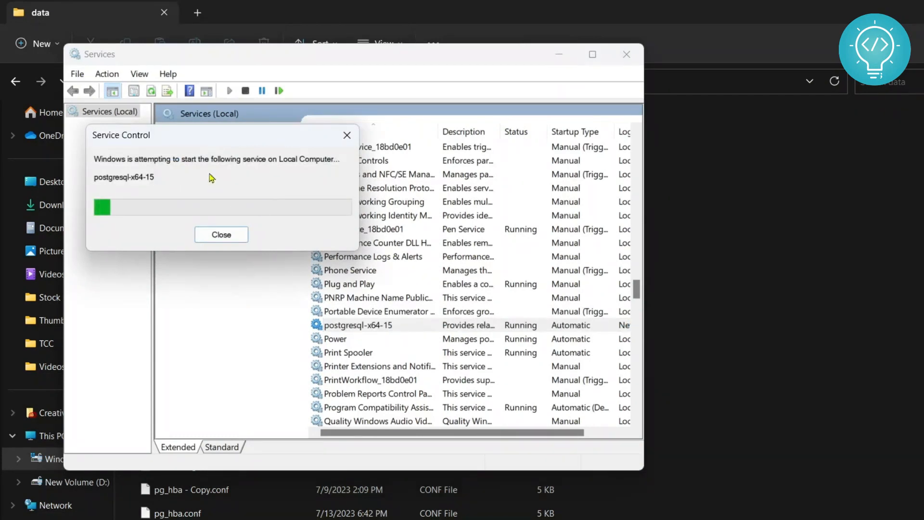
click(221, 234)
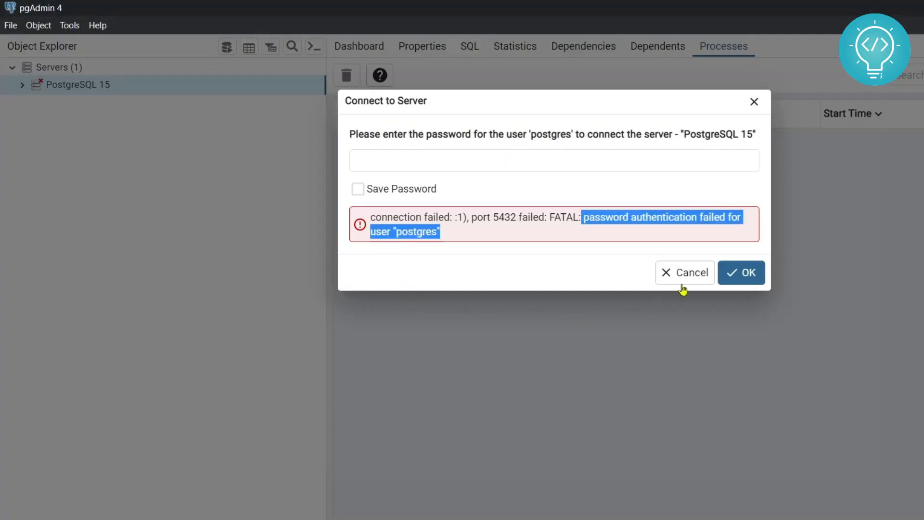
- Cancel the failed password prompt and reconnect to PostgreSQL 15 without a password
click(685, 272)
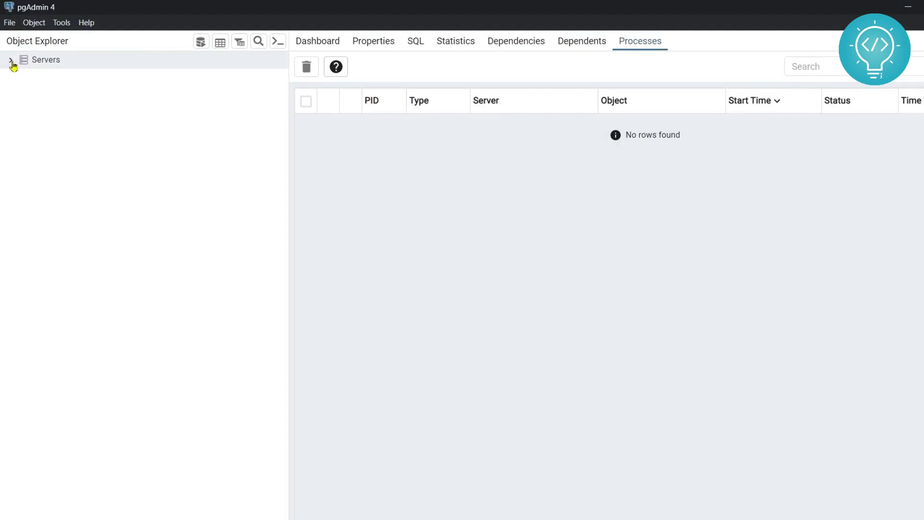
click(11, 60)
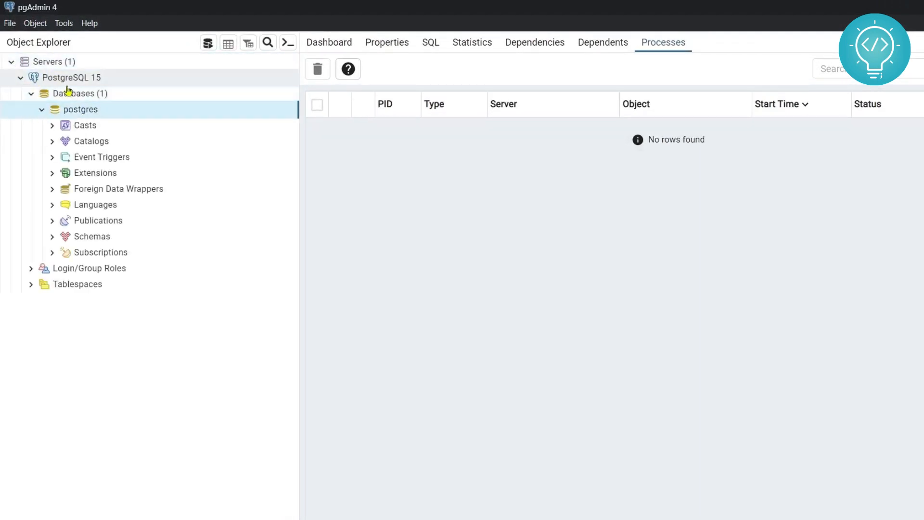
mouse_move(95, 110)
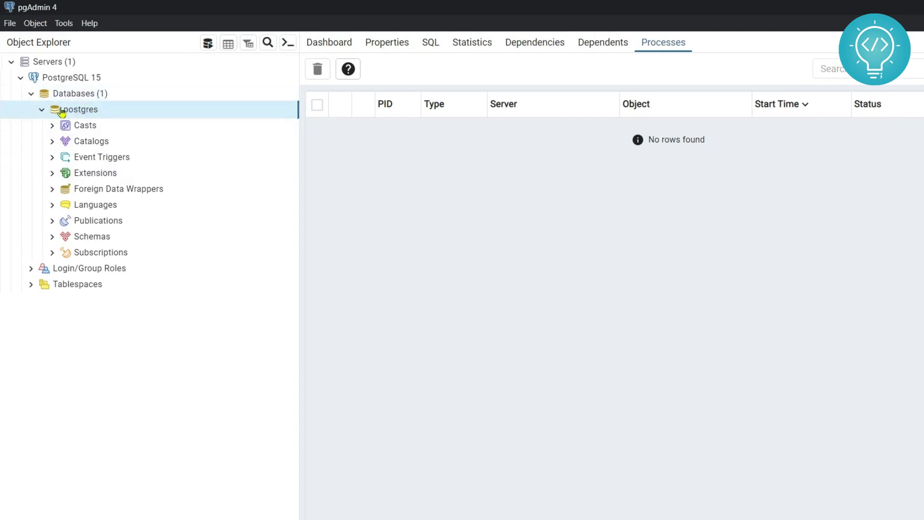
mouse_move(287, 42)
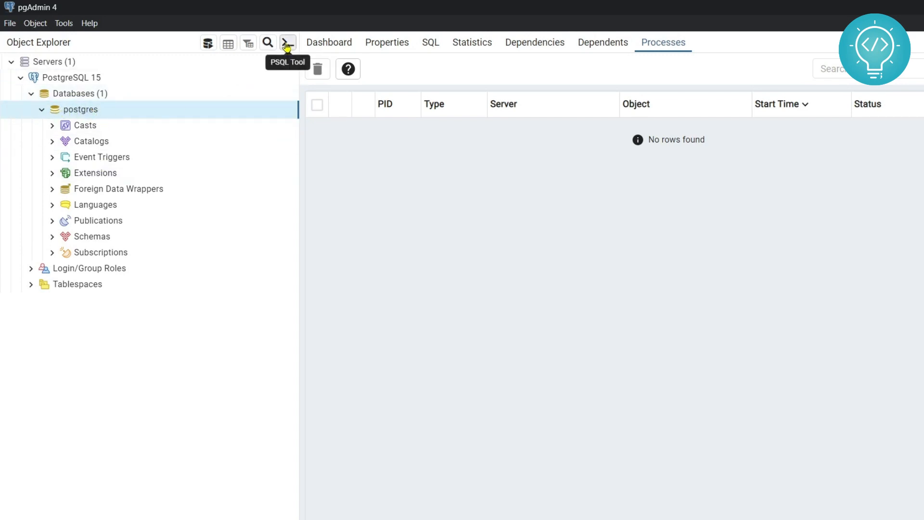
click(287, 42)
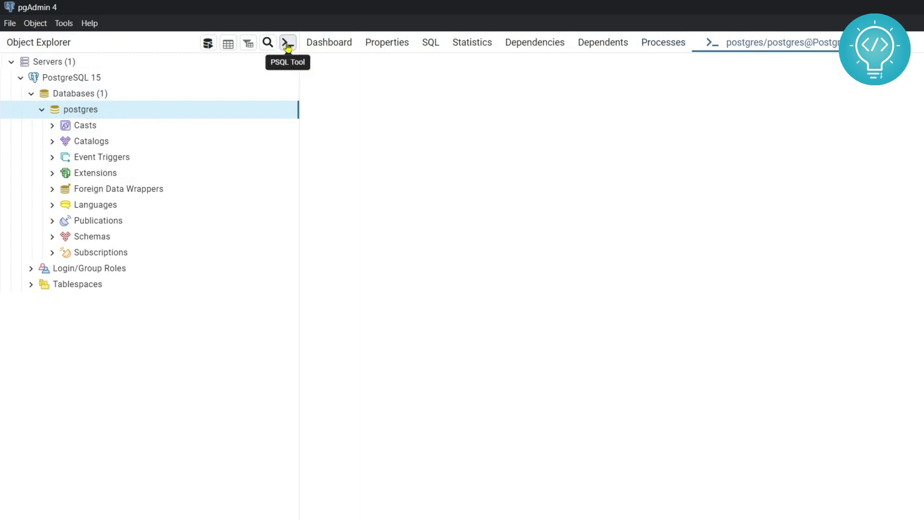
click(288, 42)
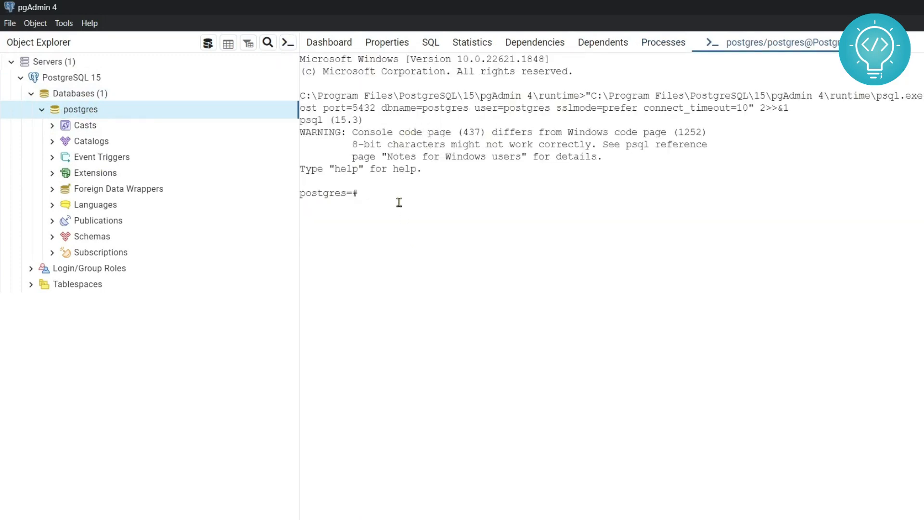
text(ALTER USER)
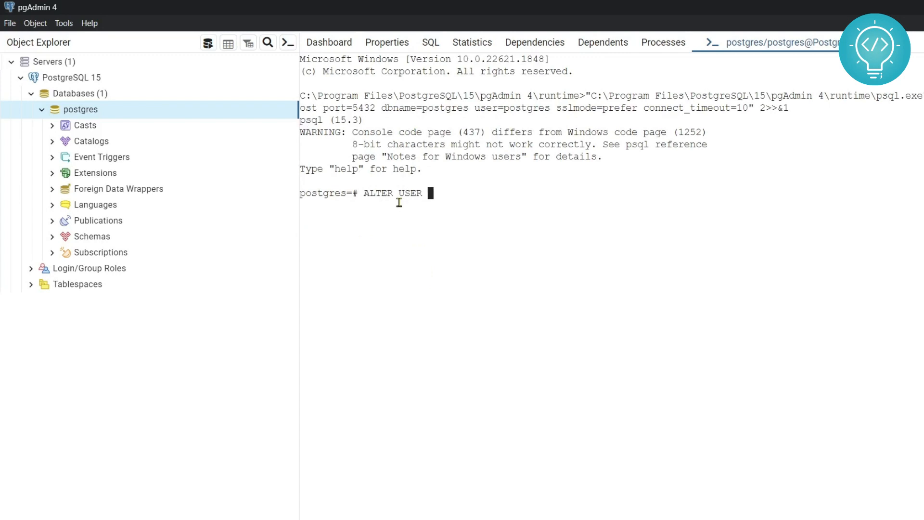
text(postgres WITH)
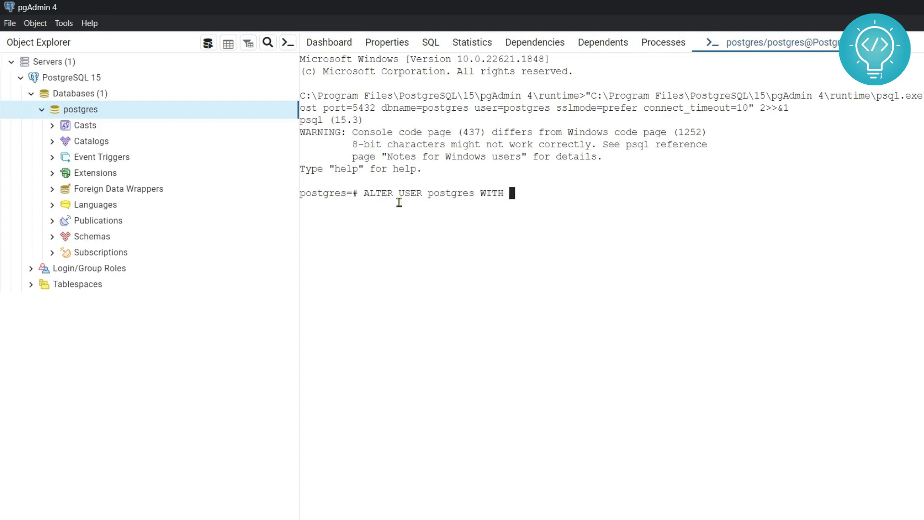
text(PASSWORD)
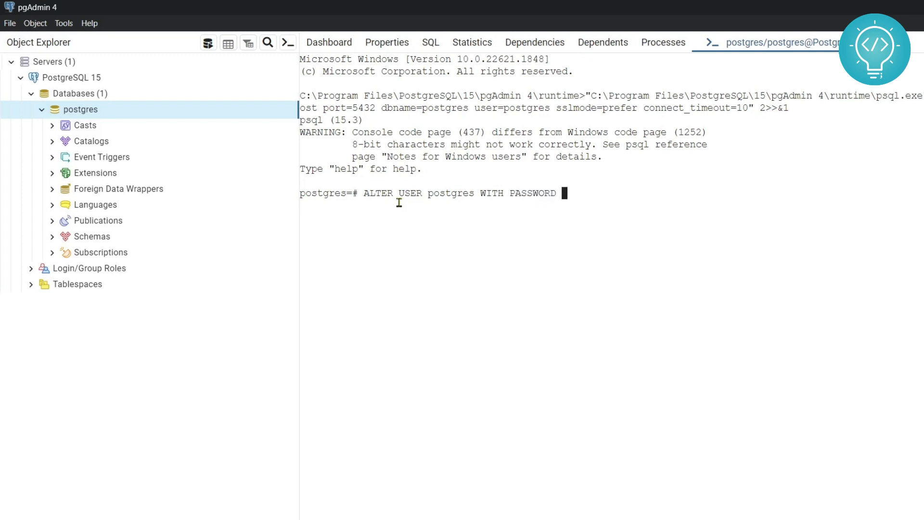
text(')
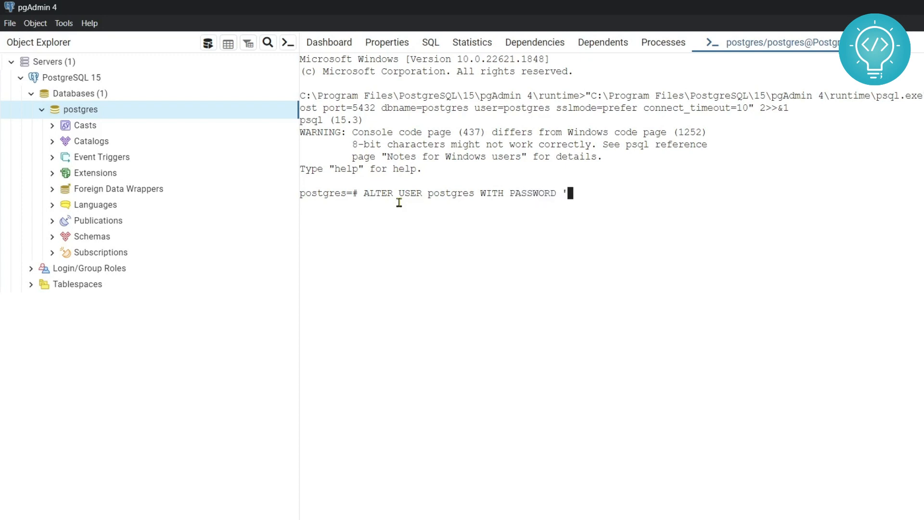
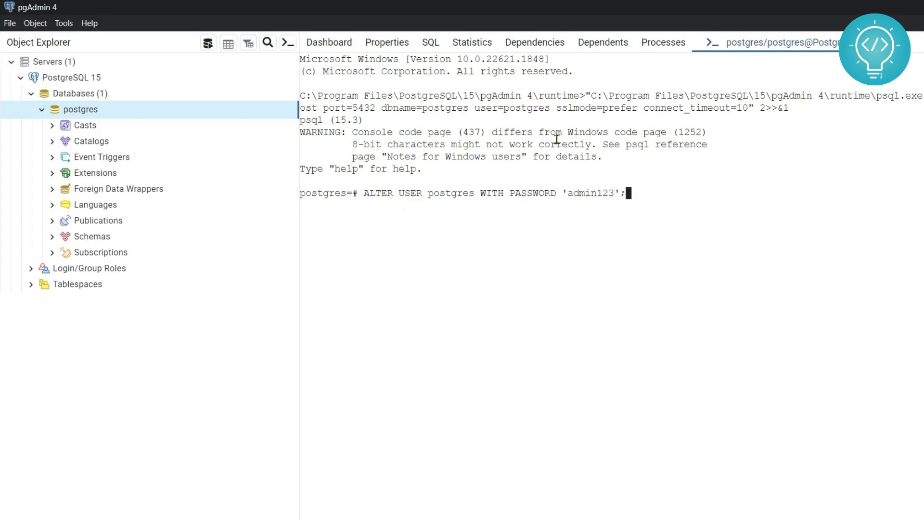
key(Return)
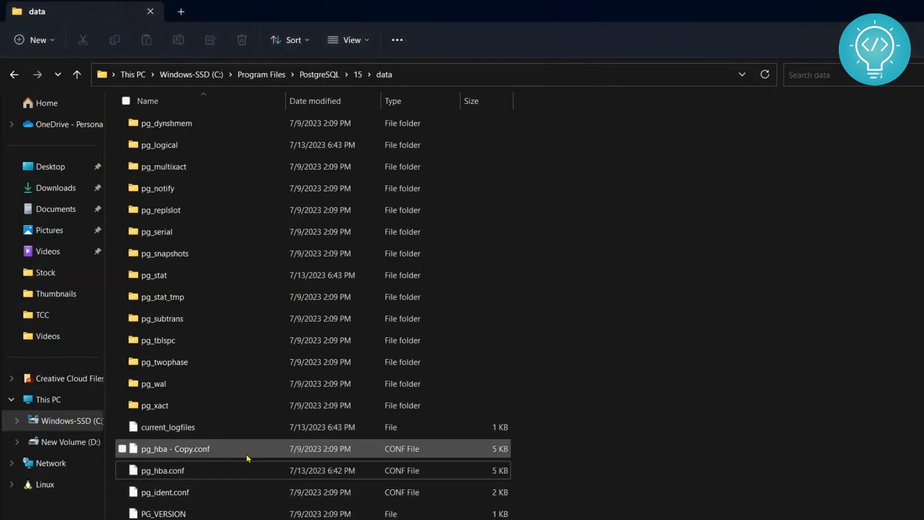
- Replace the edited pg_hba.conf with the backup copy and confirm scram-sha-256 is back
click(162, 470)
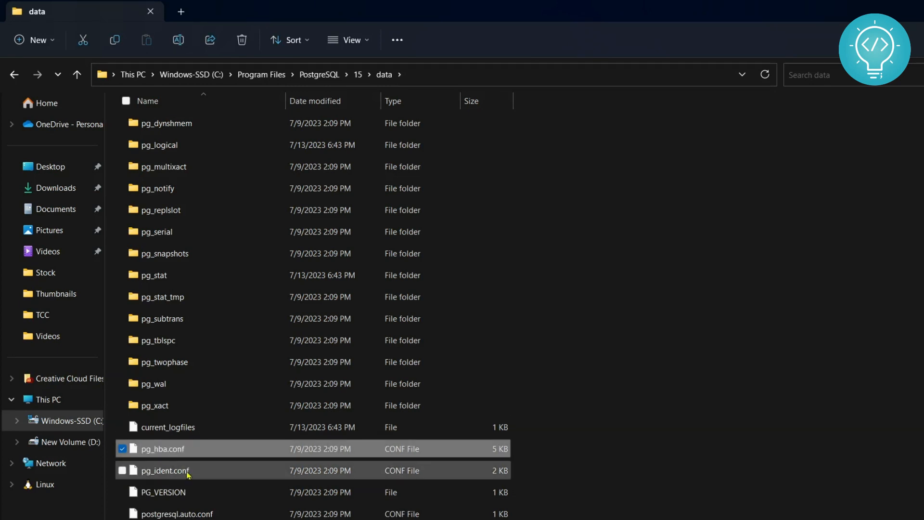
click(168, 427)
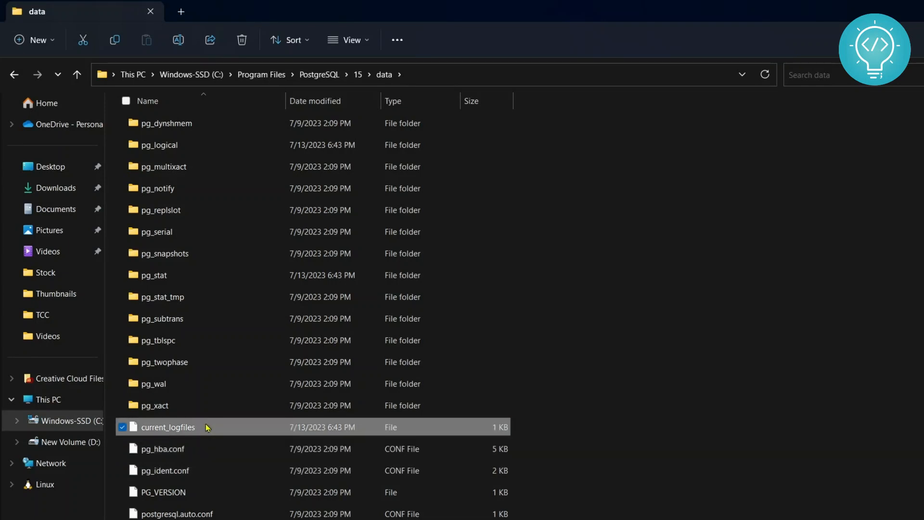
right_click(162, 449)
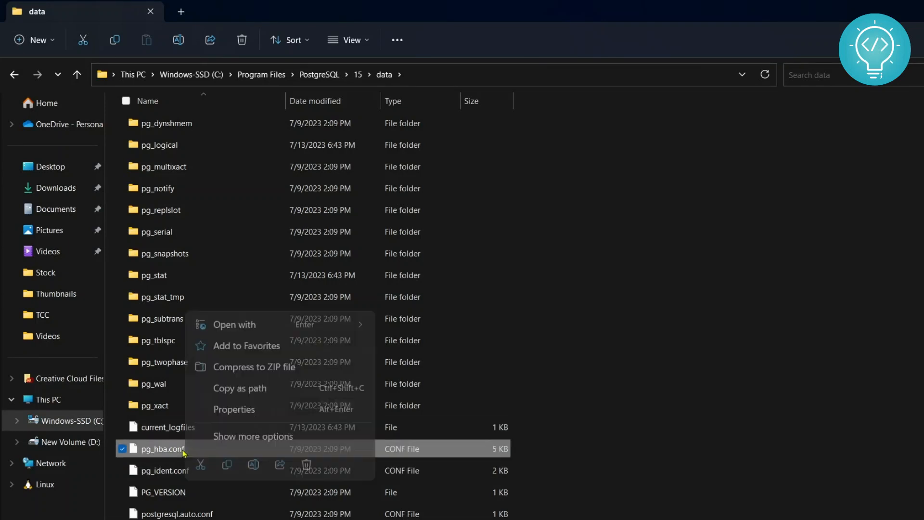
mouse_move(427, 328)
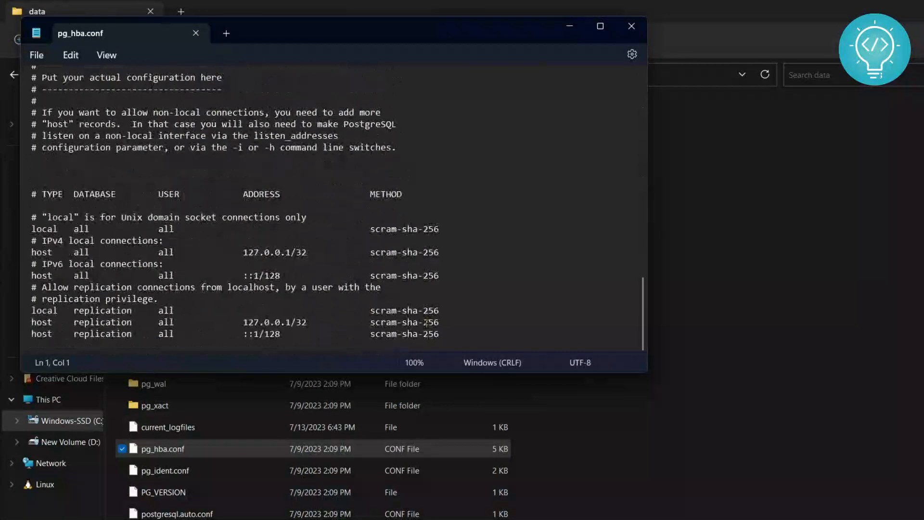
double_click(404, 229)
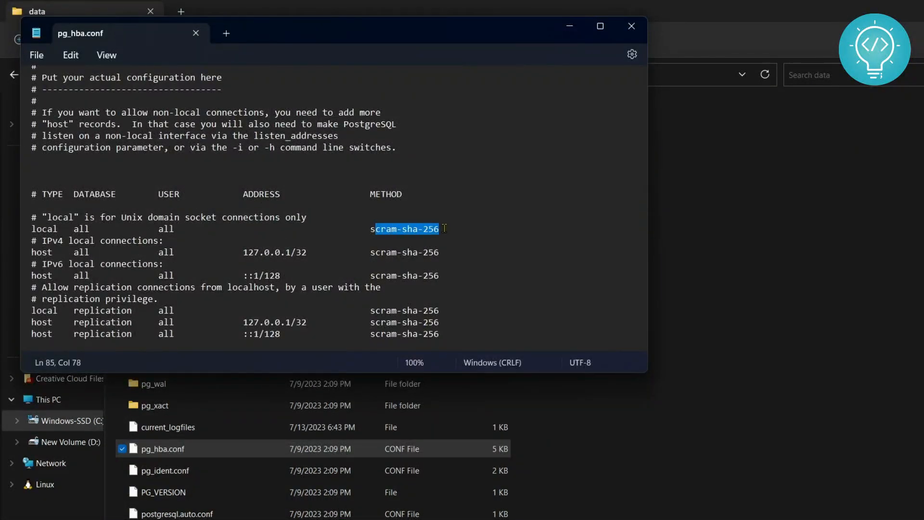
key(alt+tab)
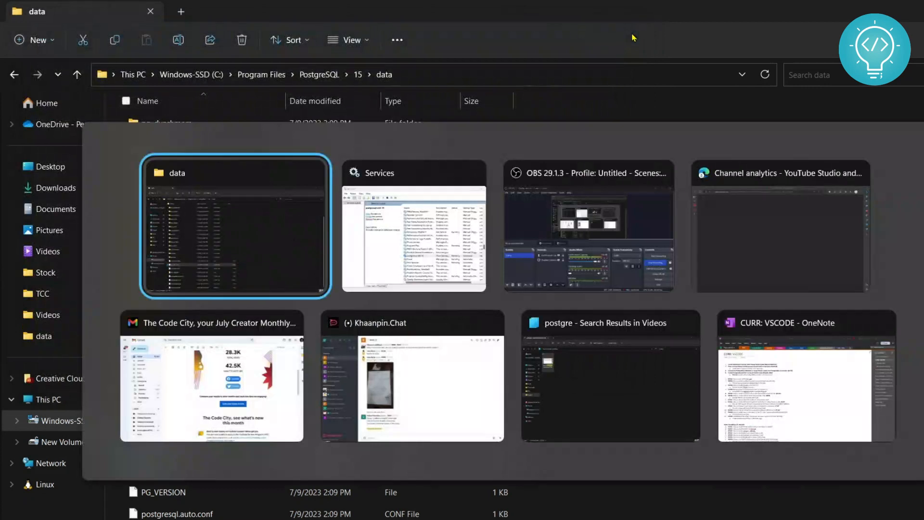
- Restart postgresql-x64-15 again from Services, then close the Services window
click(413, 225)
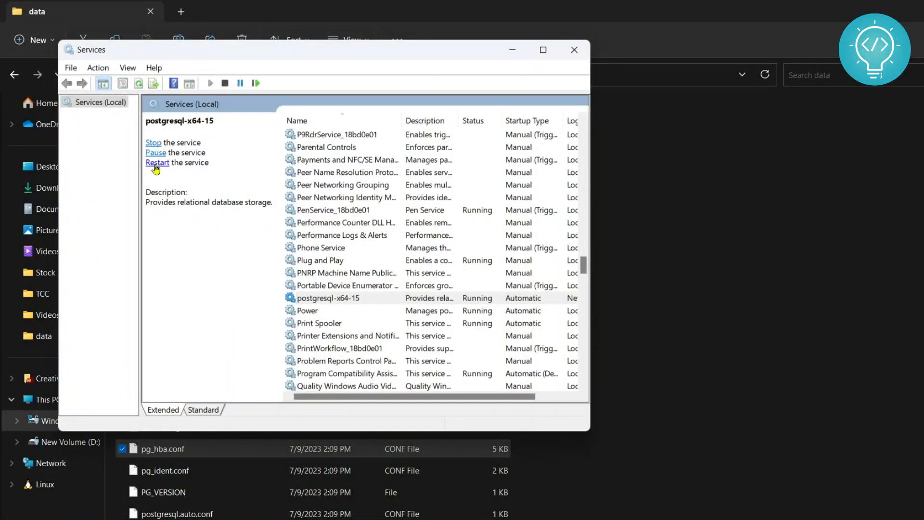
click(157, 162)
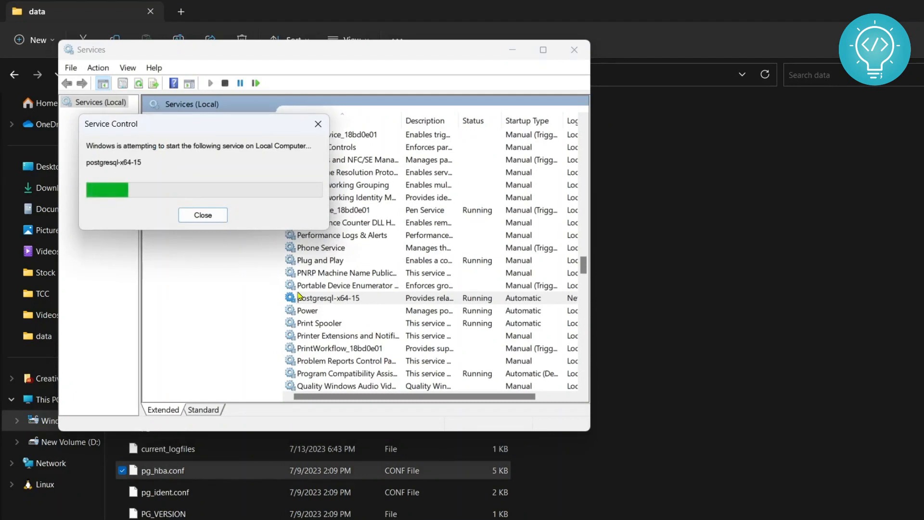
click(202, 215)
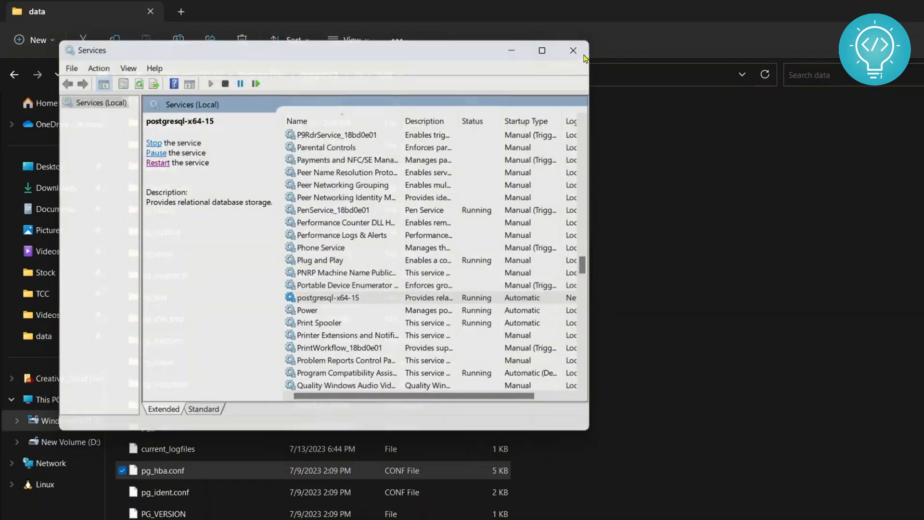
click(572, 50)
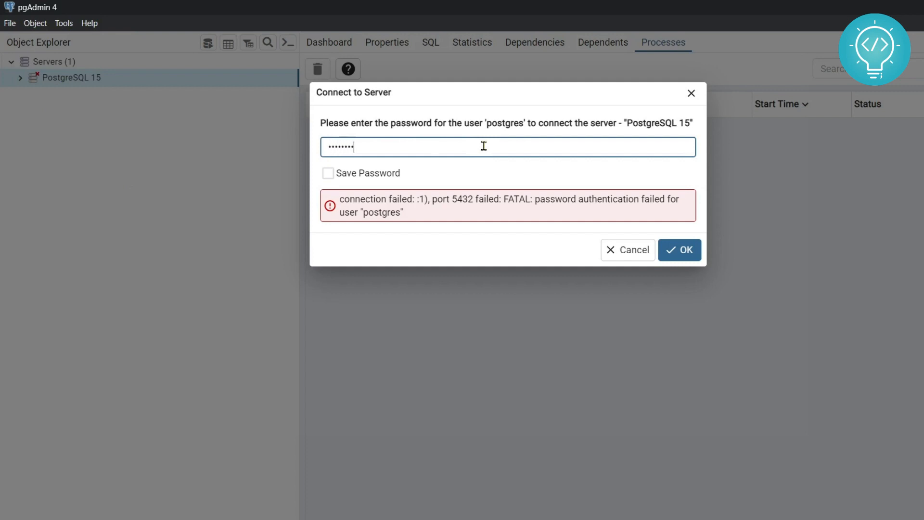
- Tick Save Password and connect to PostgreSQL 15 with the new password
click(328, 173)
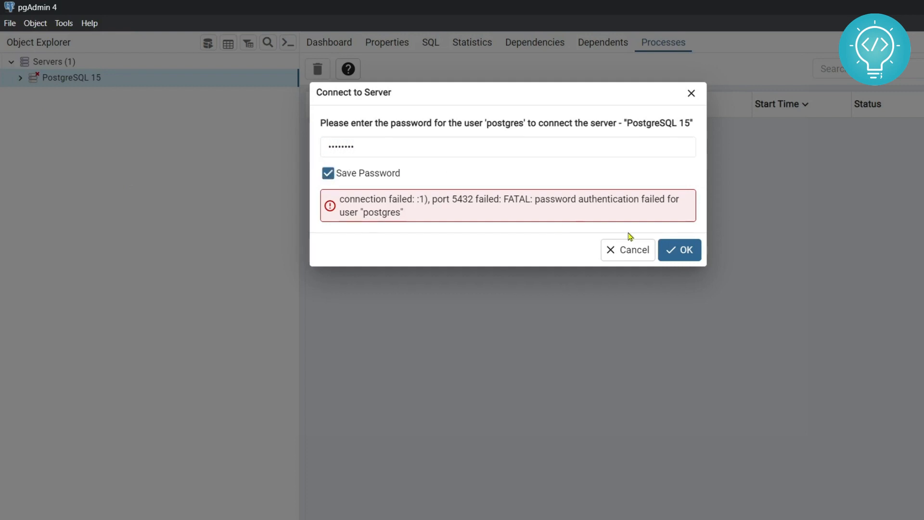
click(680, 249)
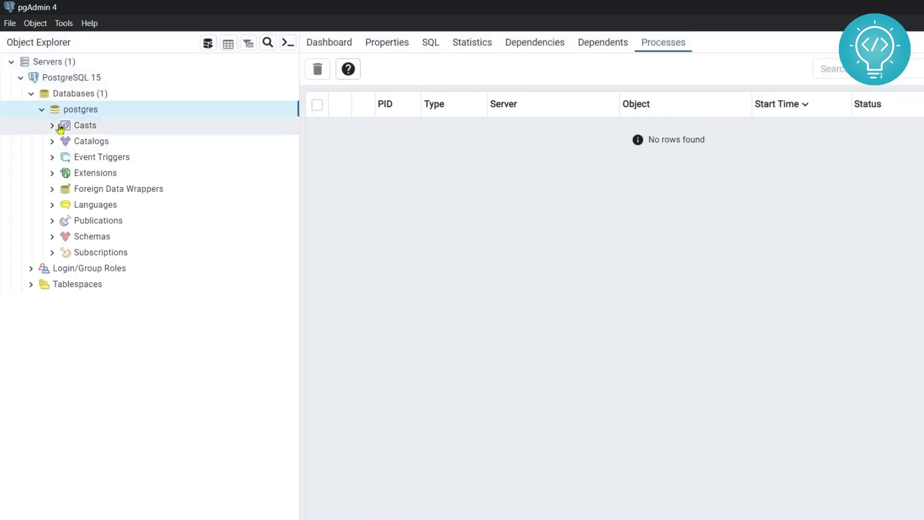
mouse_move(179, 206)
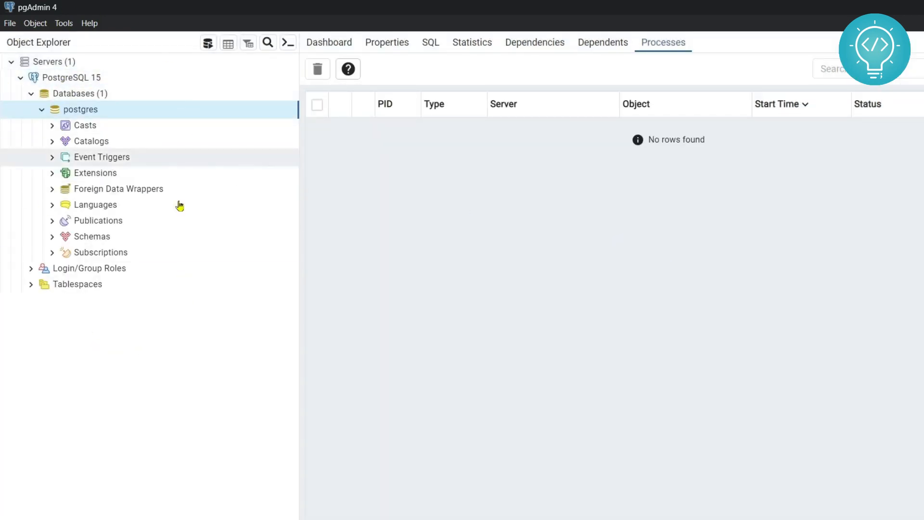